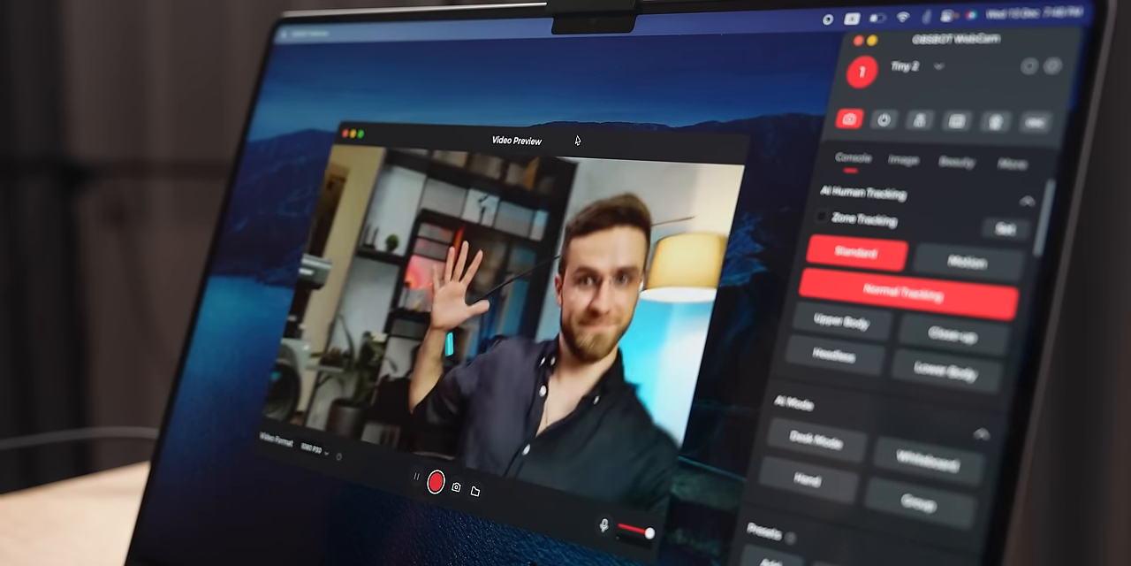
Switch from AI Human Tracking to the Beauty tab and scroll through the retouch options
left_click(687, 355)
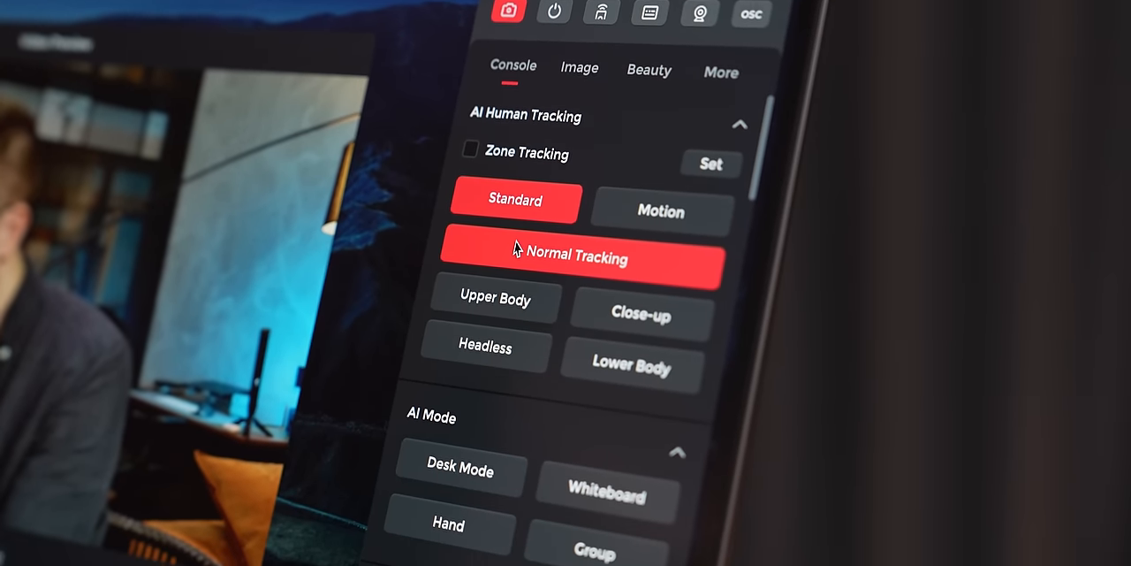
scroll("down", 3)
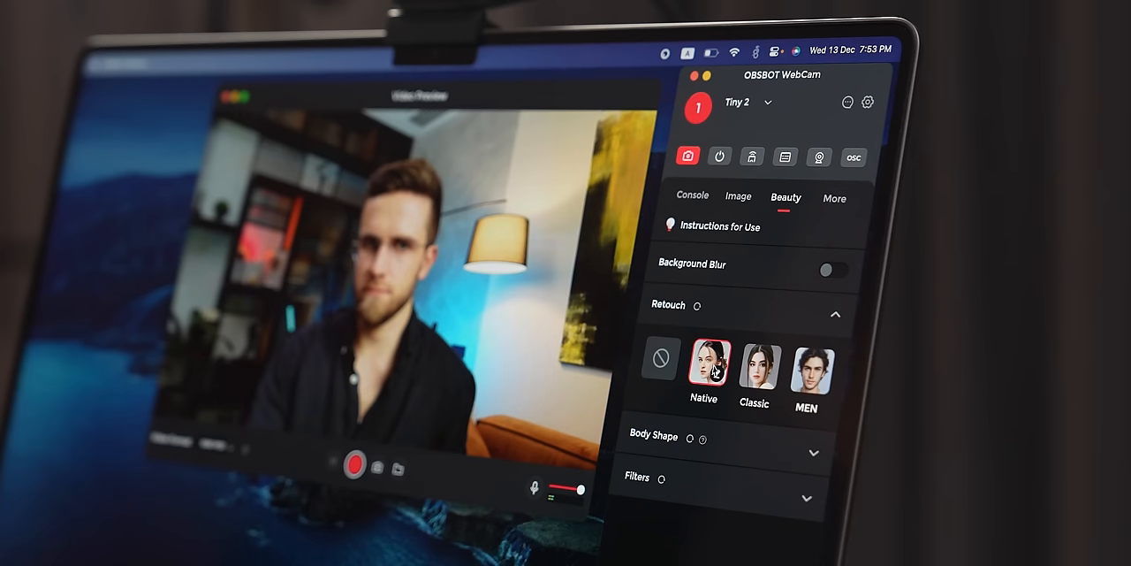
left_click(692, 195)
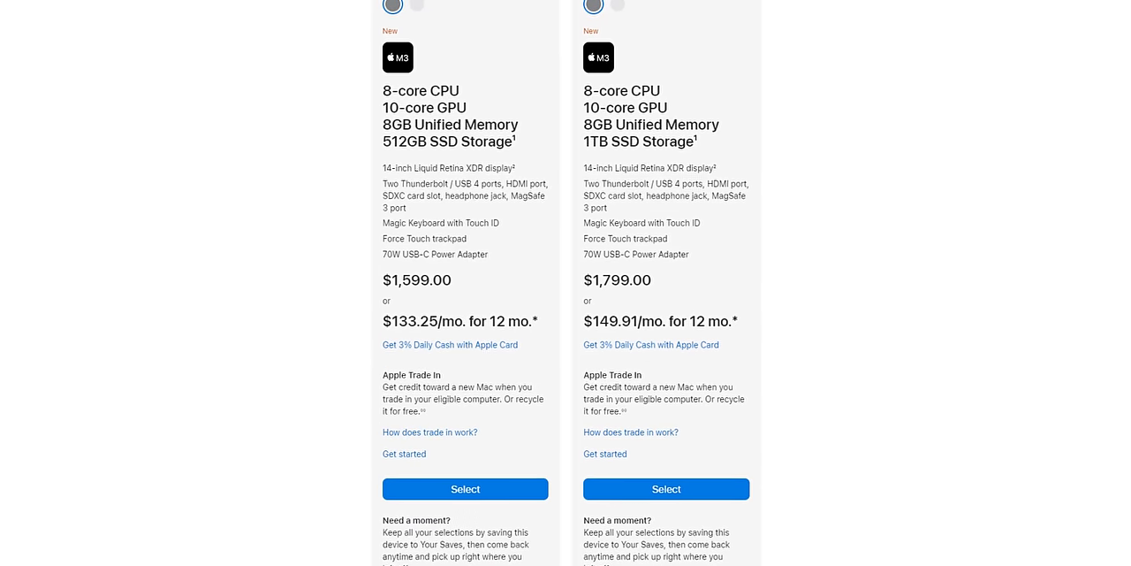
Scroll the MacBook Pro buy page past the model cards to the Memory and Storage sections
scroll("down", 3)
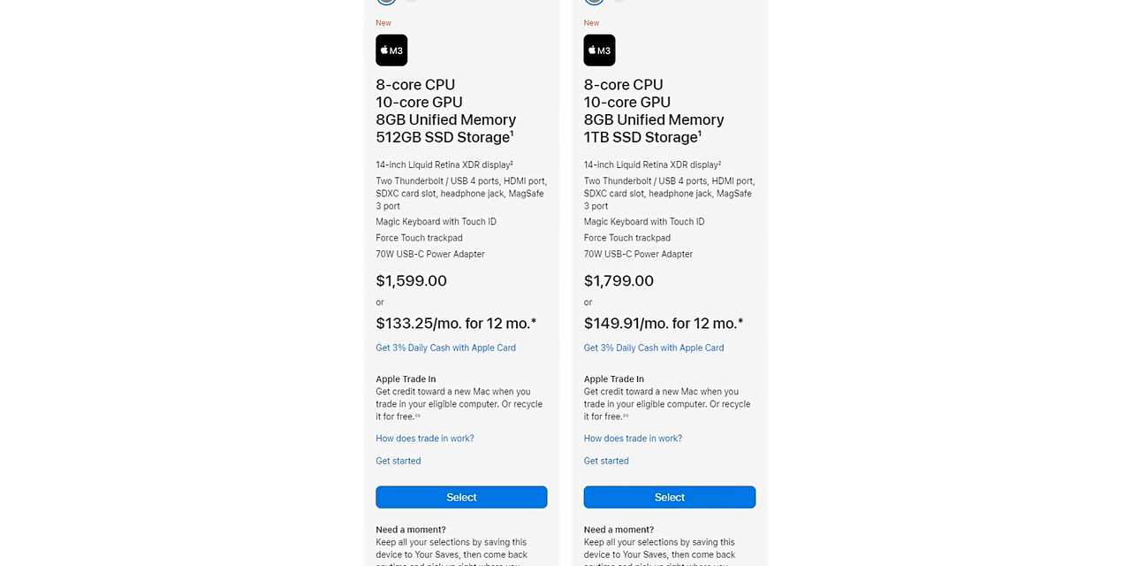
scroll("down", 3)
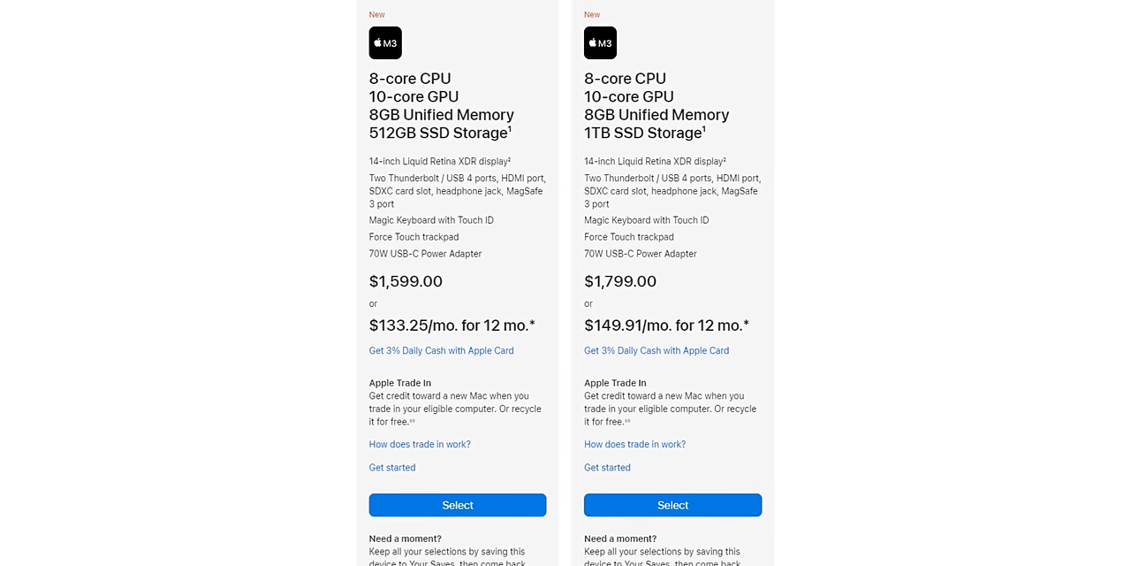
scroll("down", 3)
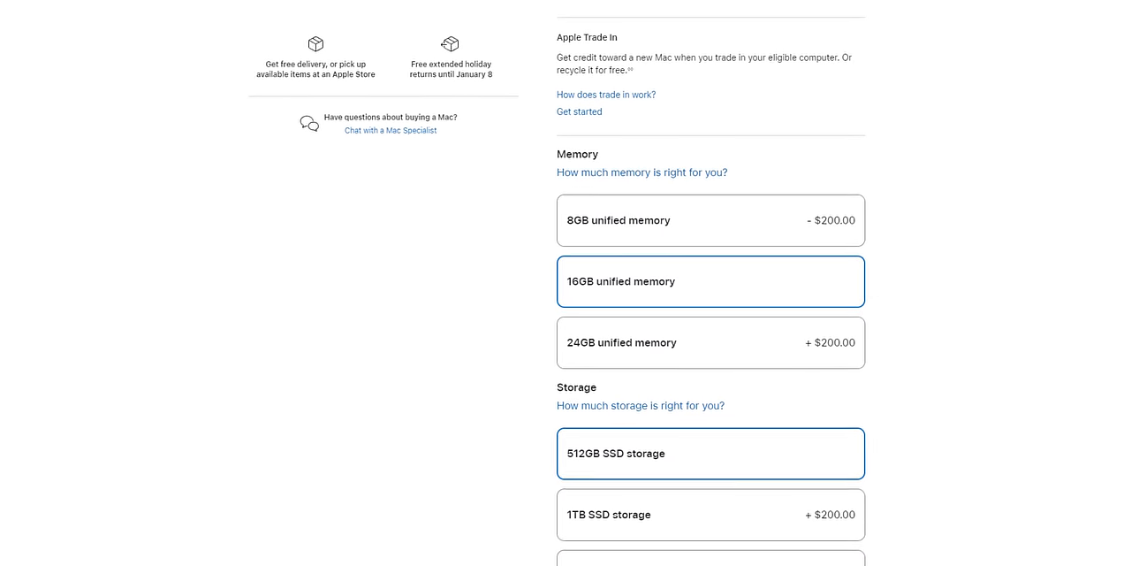
scroll("down", 3)
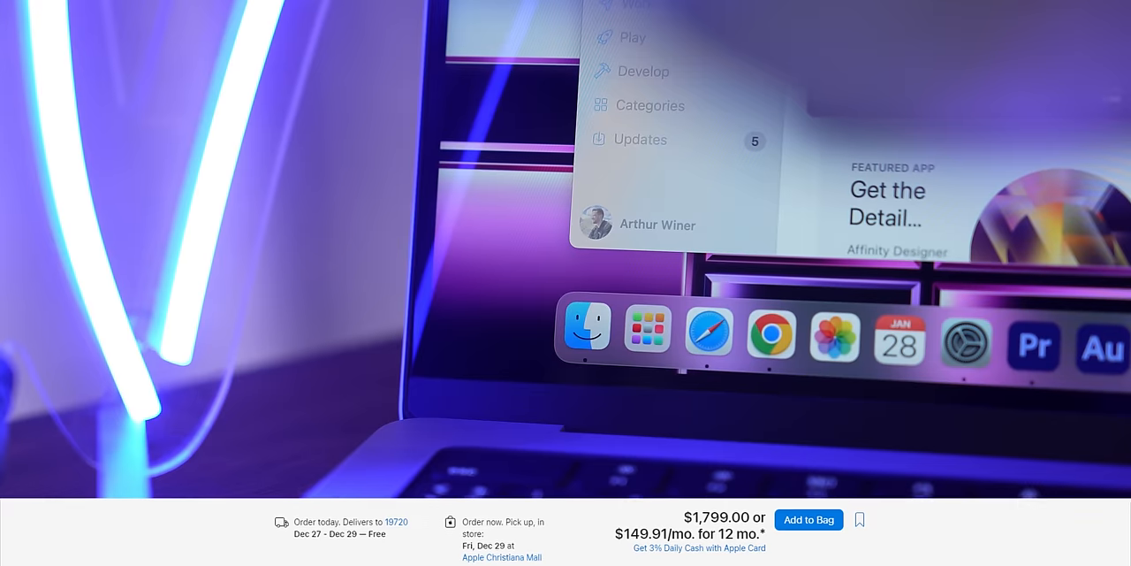
mouse_move(585, 330)
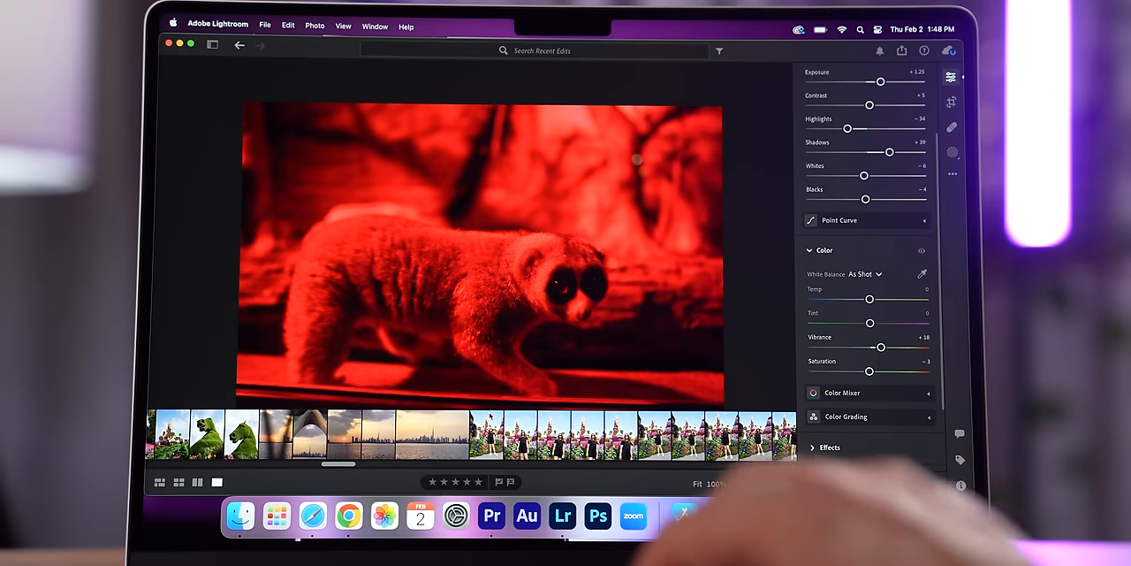
Load the Dubai skyline sunset thumbnail from the filmstrip into the Lightroom editor
left_click(433, 434)
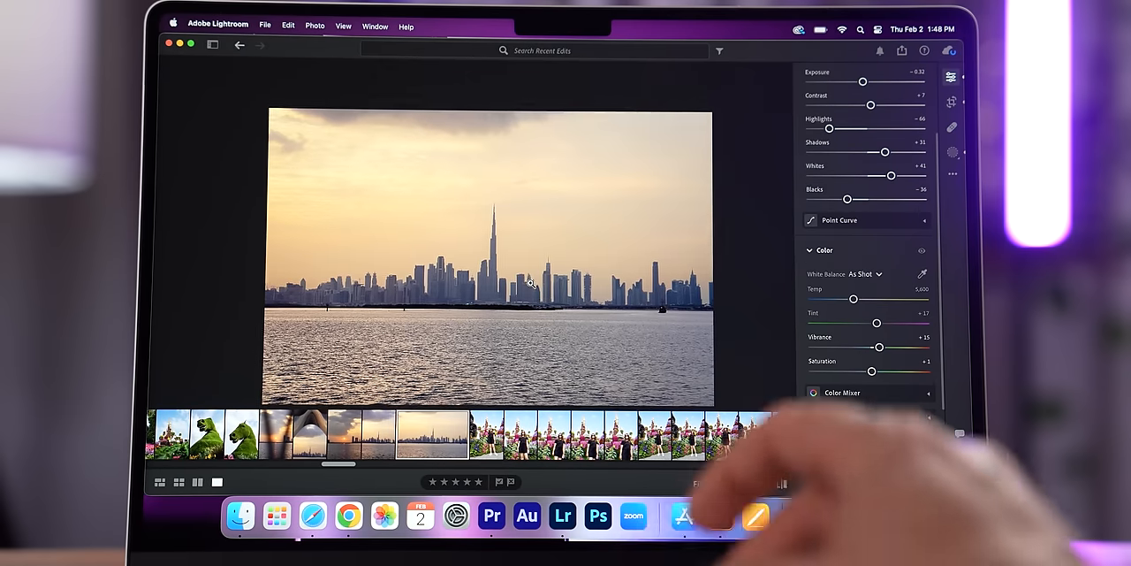